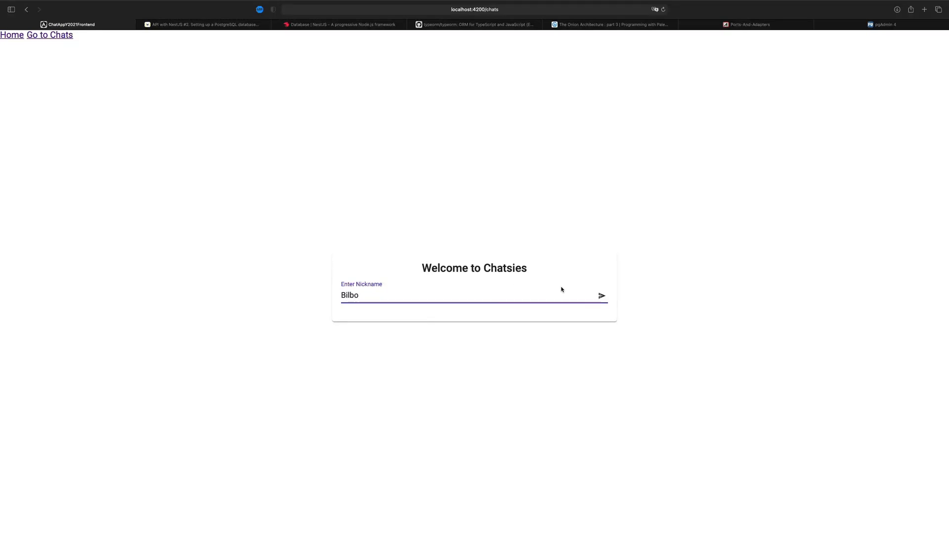
Join the Chatsies chat as Bilbo, reaching the chat page with its empty Clients list.
left_click(601, 296)
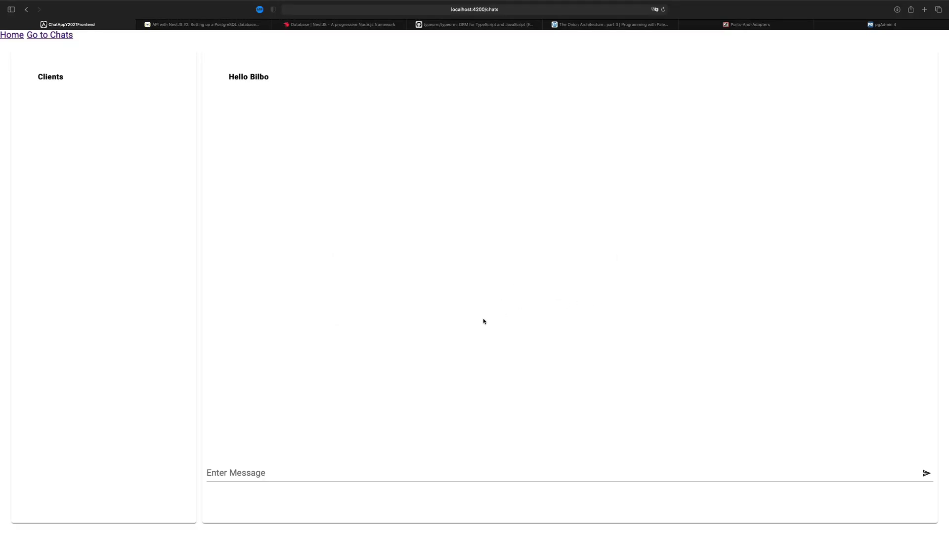
mouse_move(301, 291)
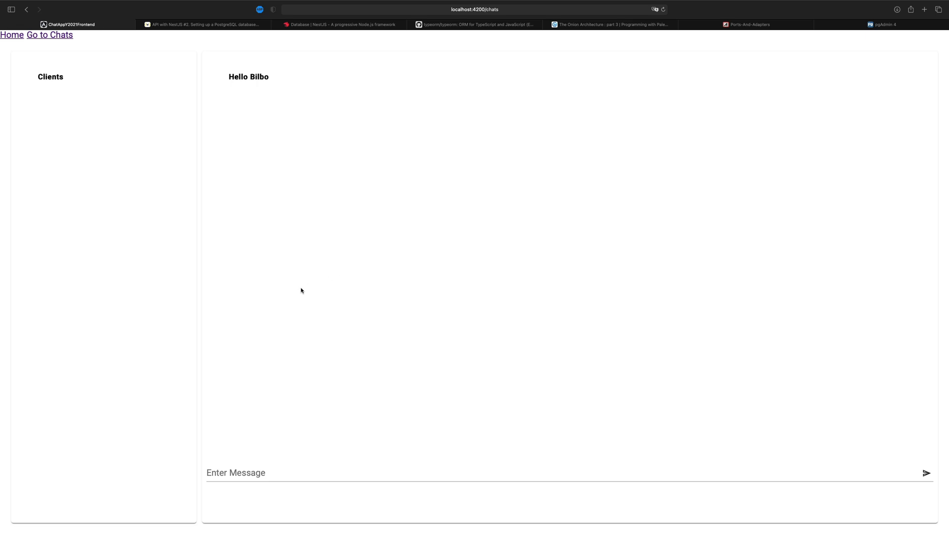
mouse_move(60, 101)
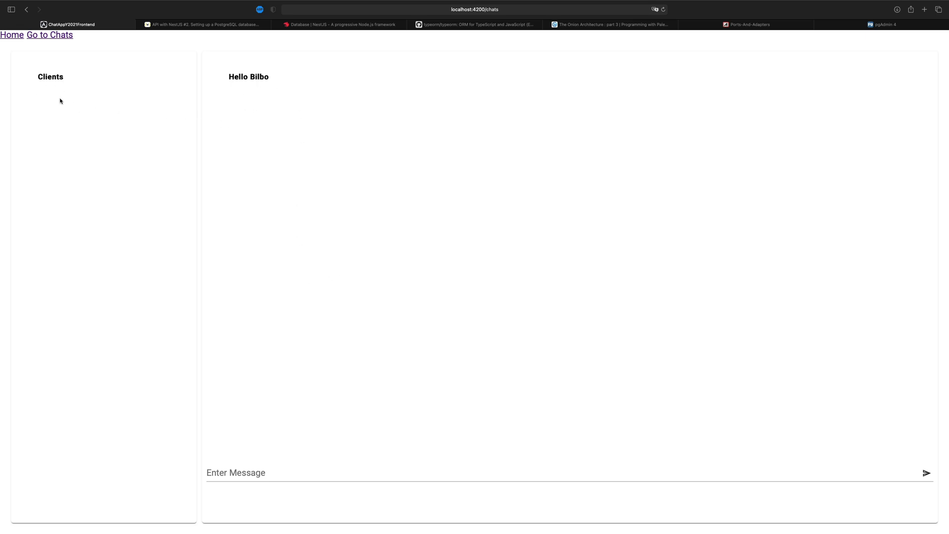
mouse_move(206, 192)
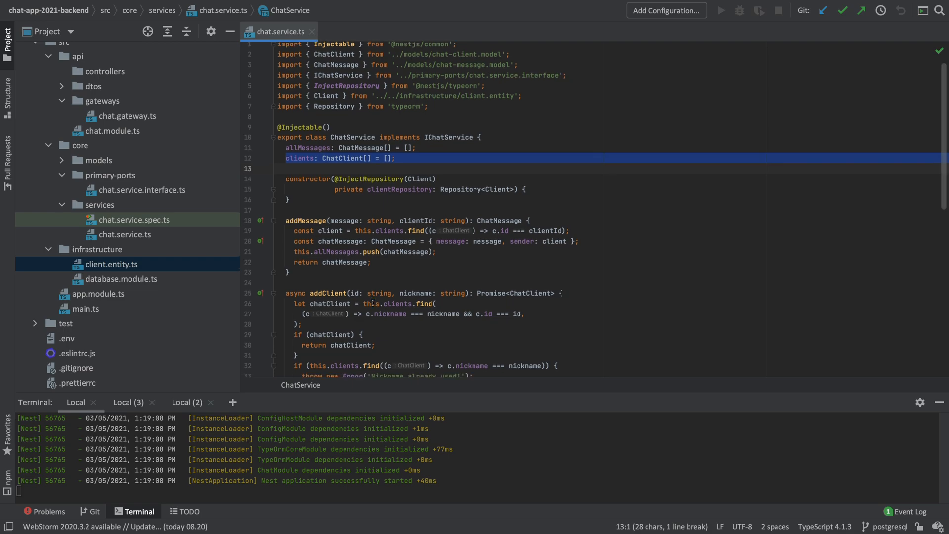
Comment out the old in-memory find/throw block in addClient and start a new line above it.
double_click(328, 153)
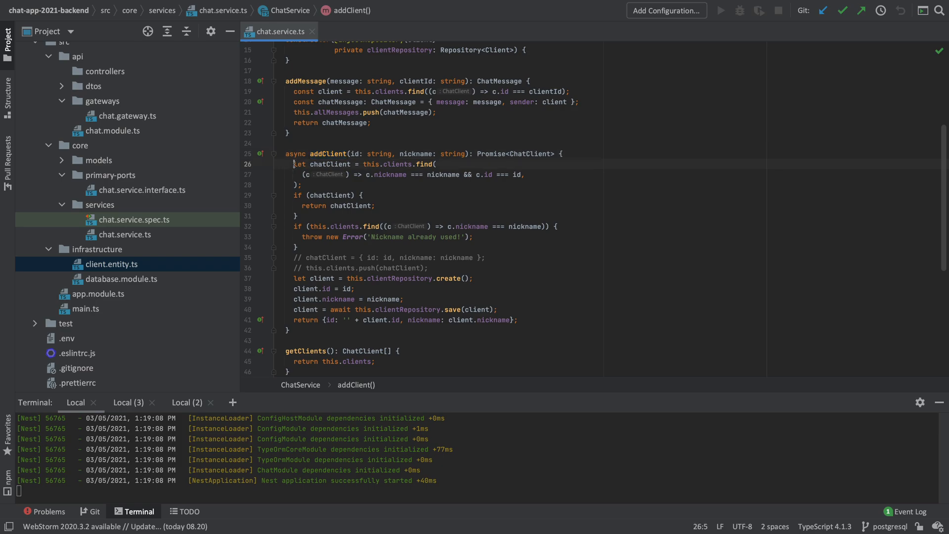
type("/*")
left_click(613, 247)
type("*/")
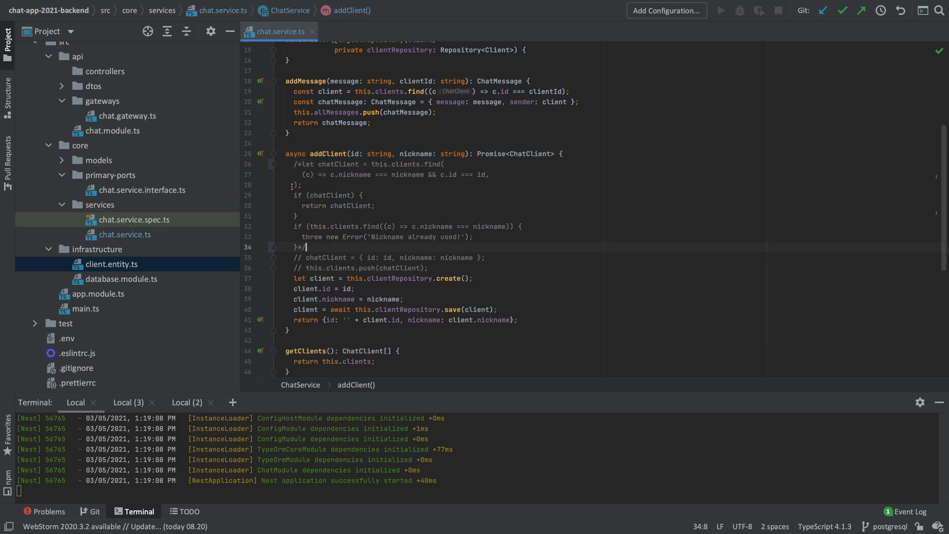
key("Enter")
type("const")
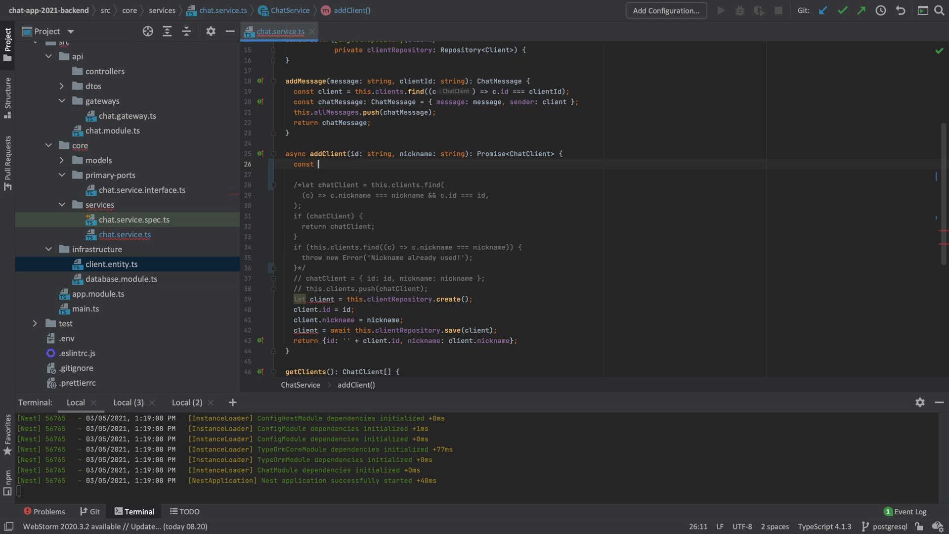
Declare const clientDb = await this.clientRepository.findOne({nickname: nickname}) and begin a clientDb line.
type("client")
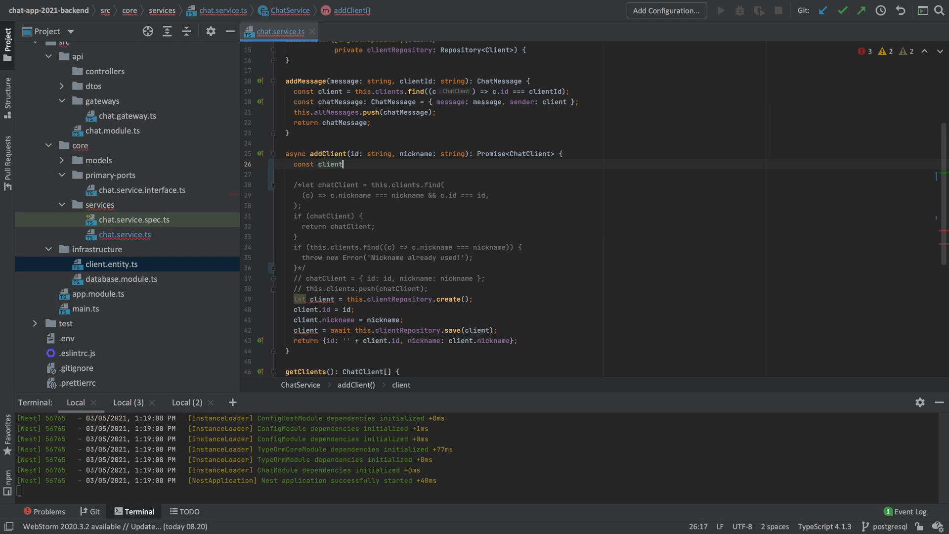
type("Db =")
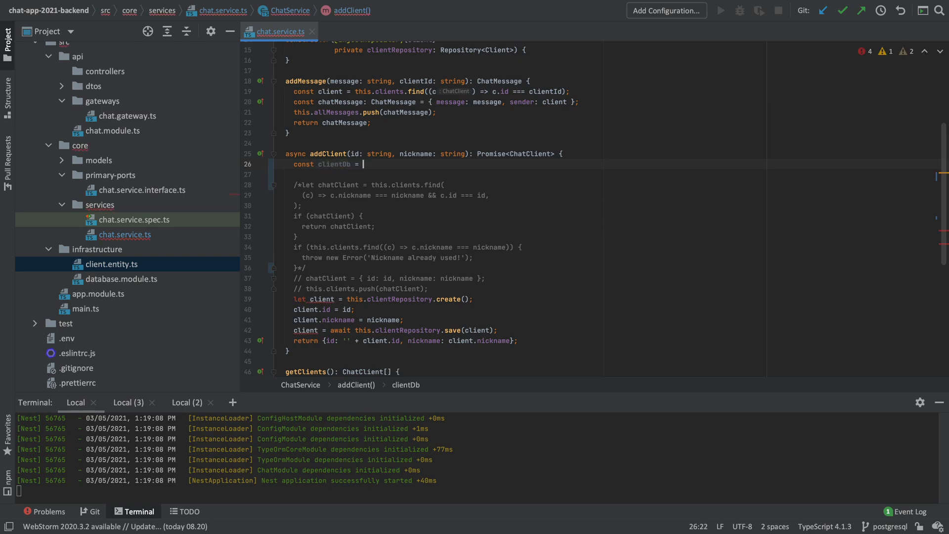
type("this.clientRepository")
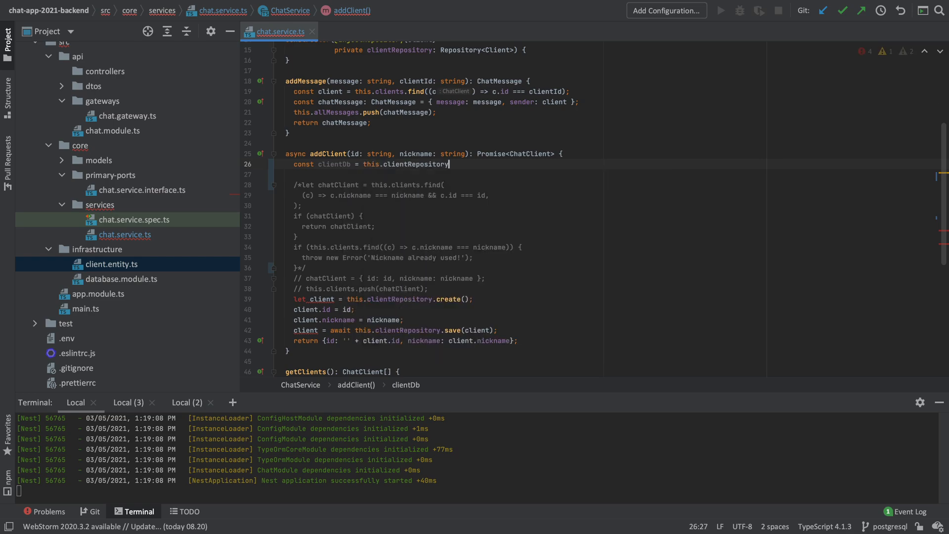
type(".findOne(")
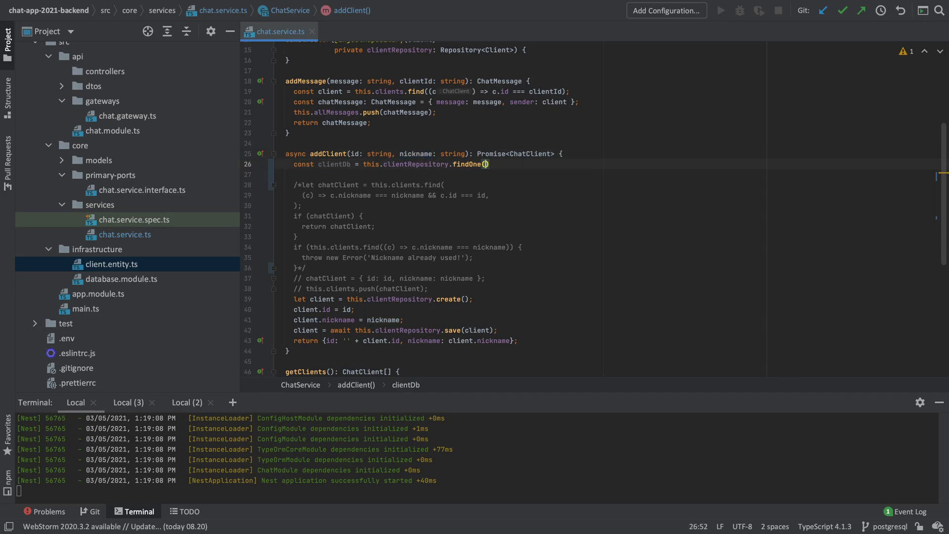
type("{nickname: nickname}")
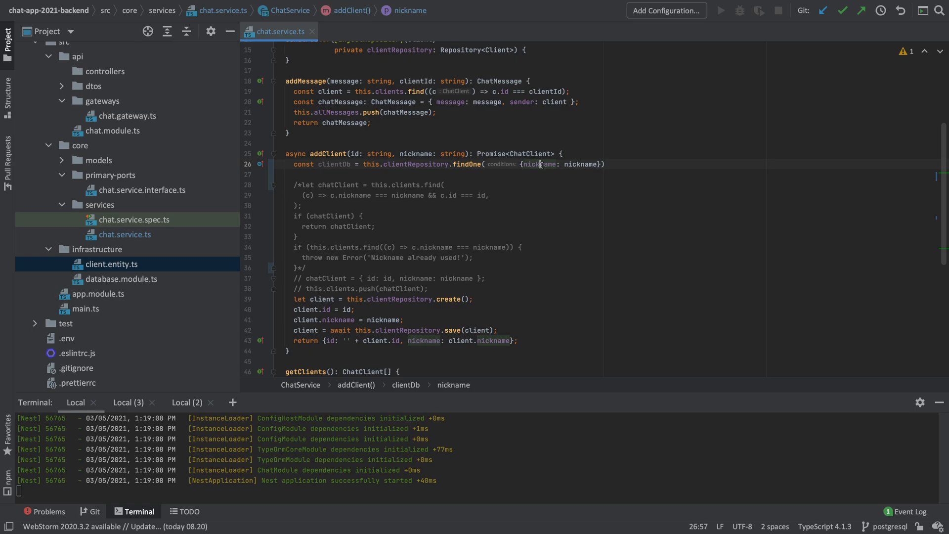
double_click(540, 164)
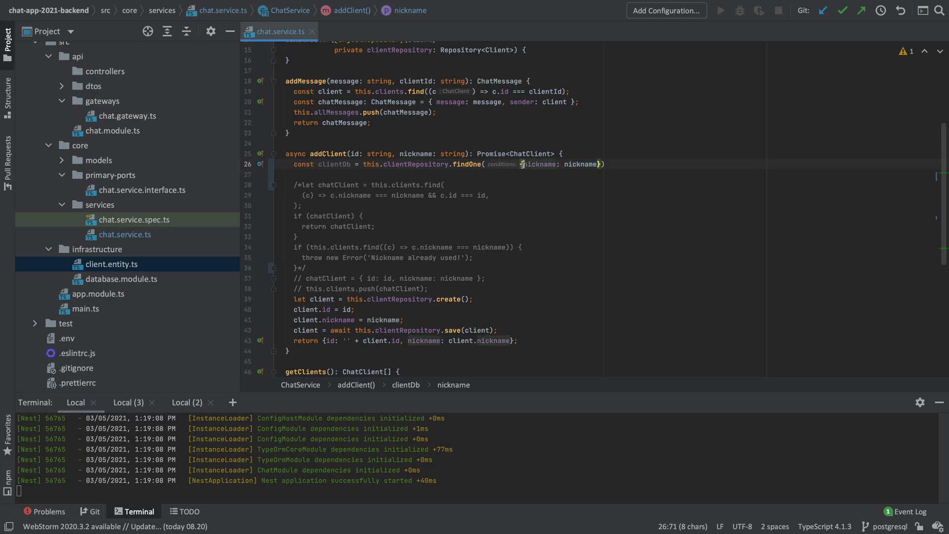
double_click(541, 164)
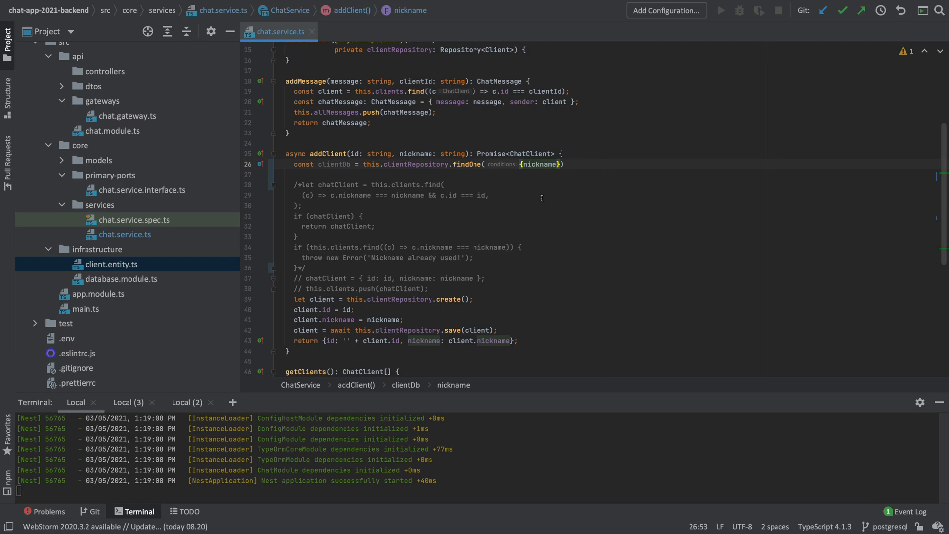
type(": nickname")
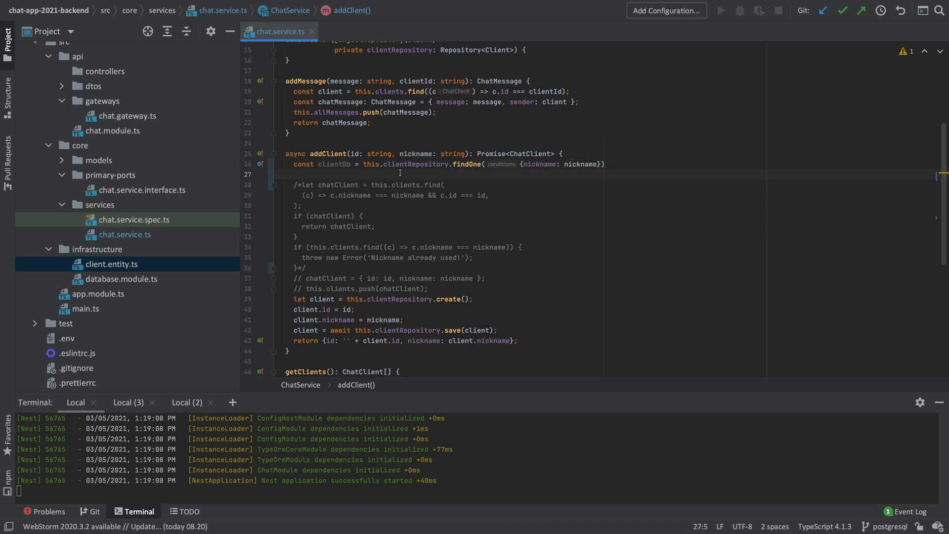
type("clientDb.")
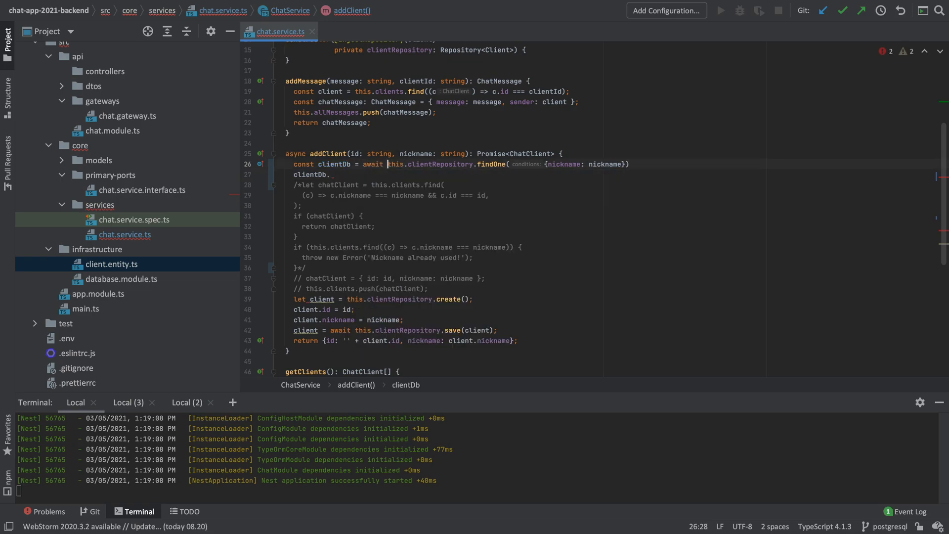
mouse_move(333, 164)
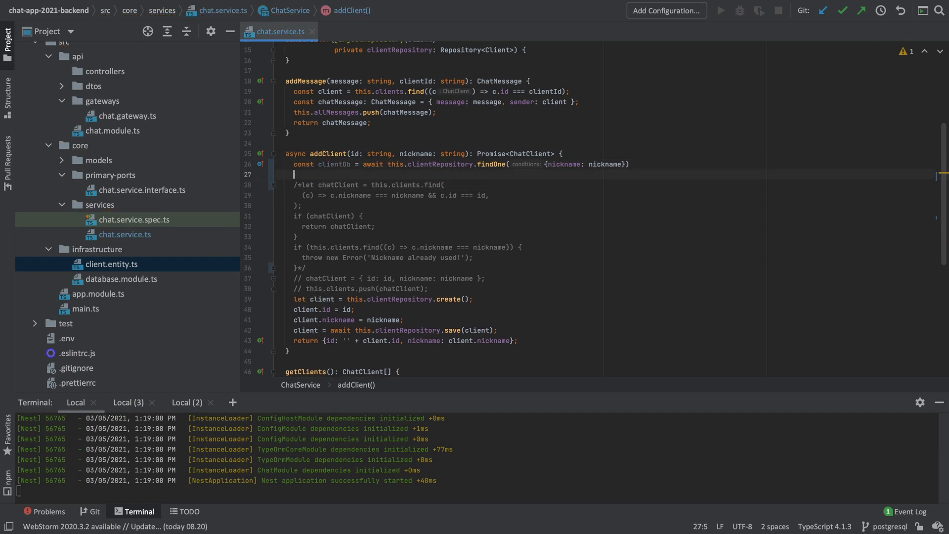
Wrap the create/assign/save/return lines in if(!clientDb) { … } so new clients are saved only when none is found.
type("if(")
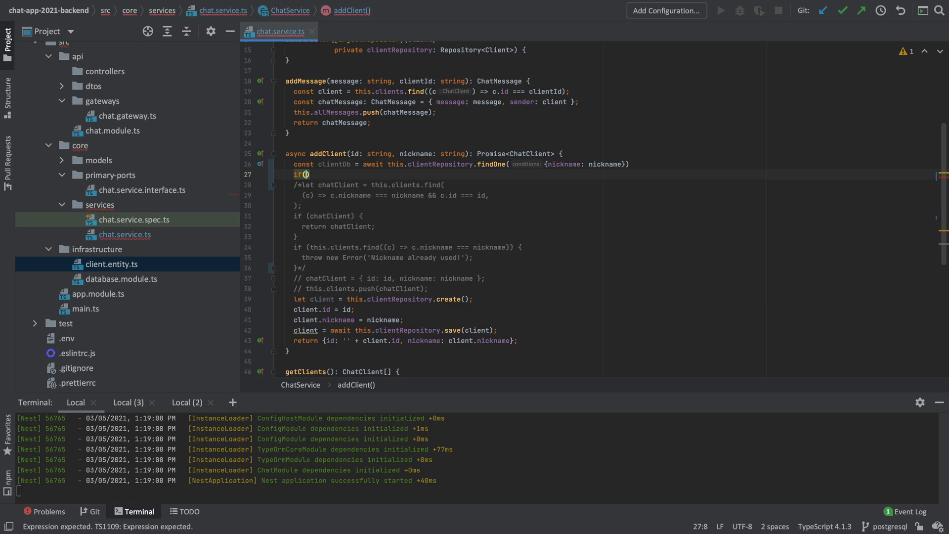
type("! clientDb")
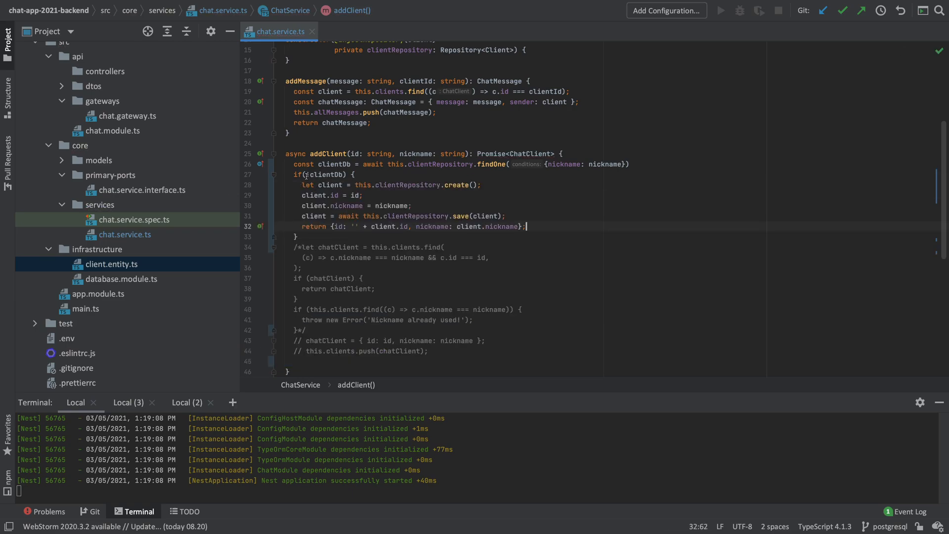
double_click(334, 164)
type("if(cl")
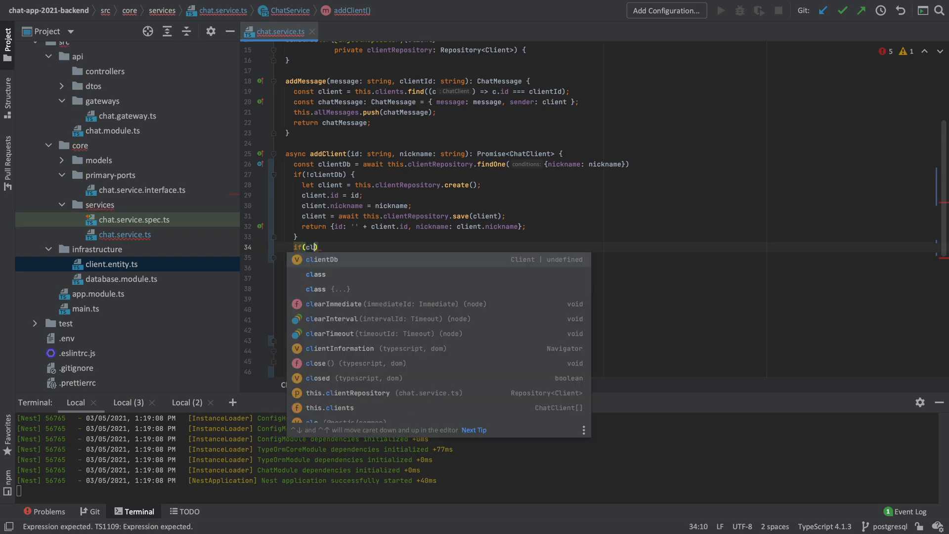
Add if(clientDb.id === id) with a return of the existing client.
type("clientDb.id")
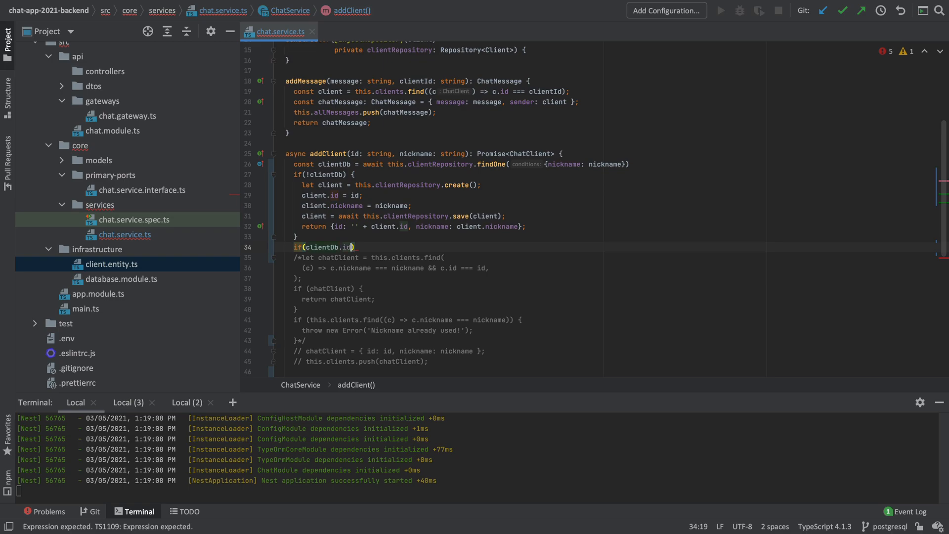
type("=== id")
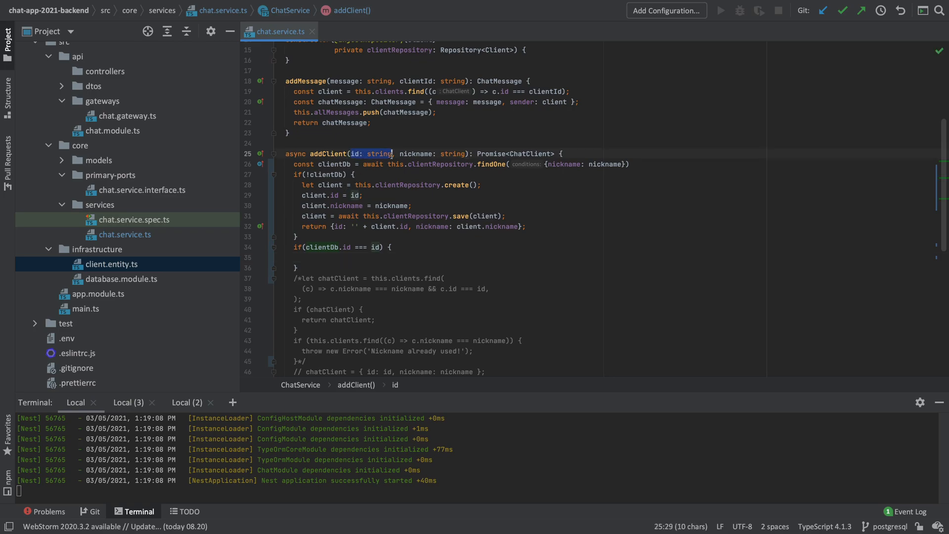
type("re")
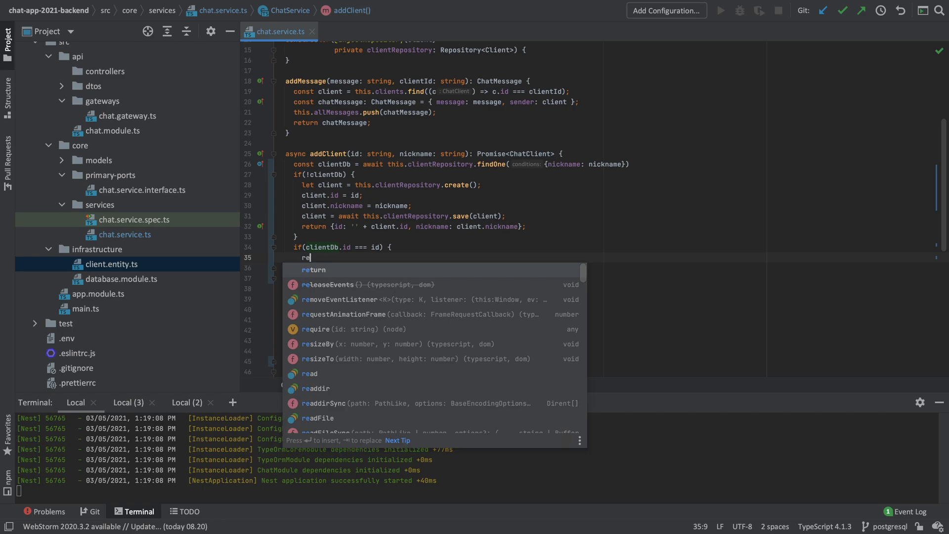
type("turn c")
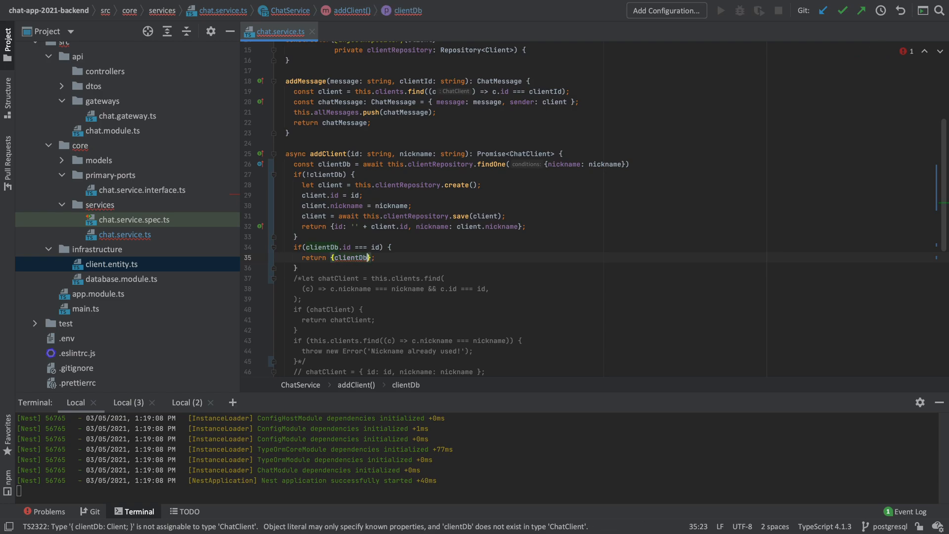
Make the return yield {id: clientDb.id, nickname: clientDb.nickname}, followed by an empty else branch.
left_click(343, 257)
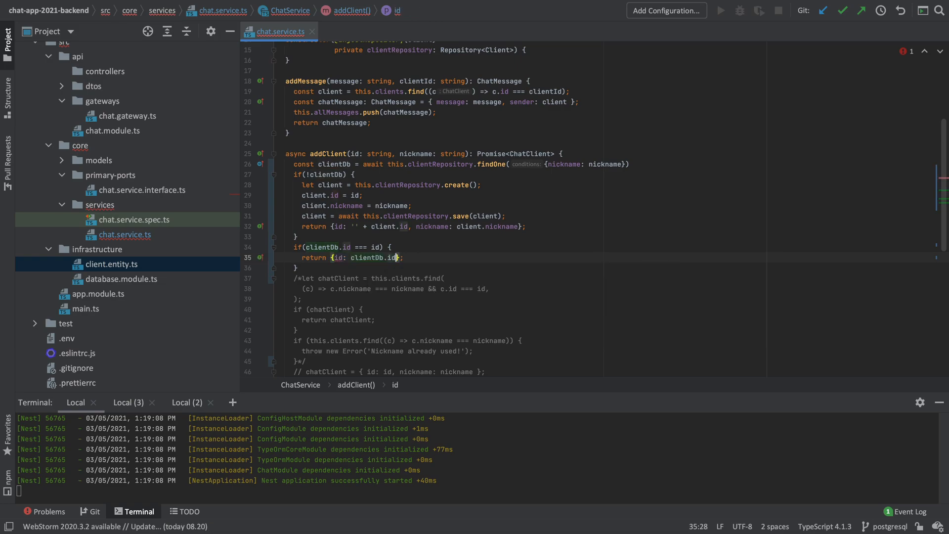
type(", nickname:")
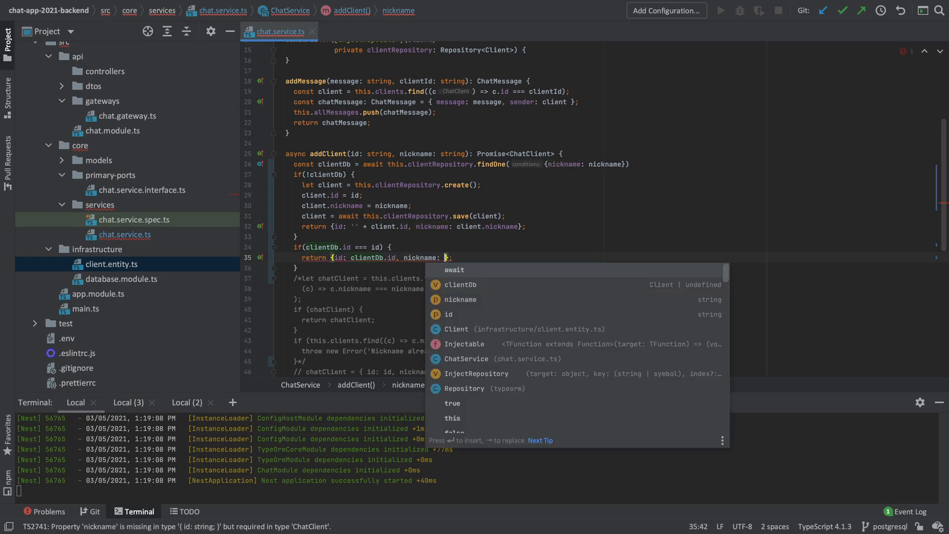
type("clientDb.nickname")
left_click(612, 268)
type(" else {")
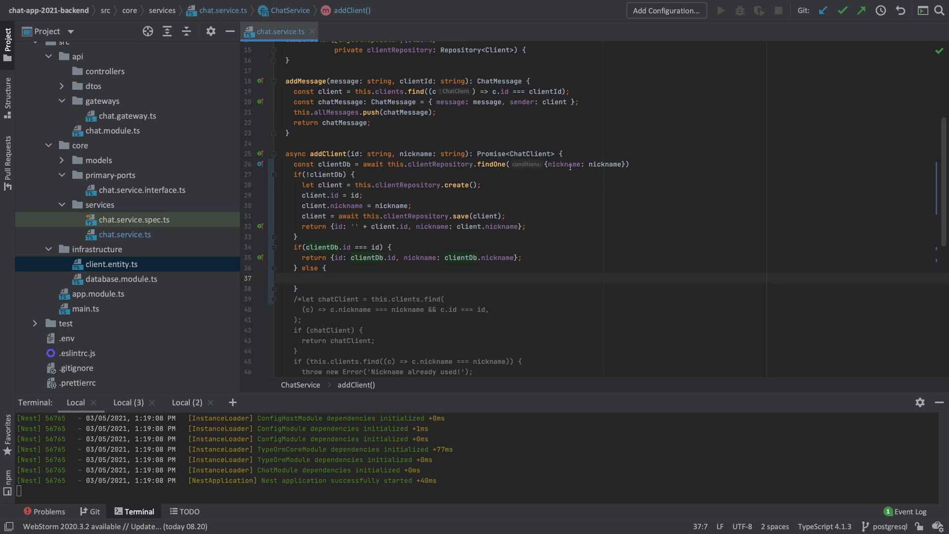
mouse_move(309, 344)
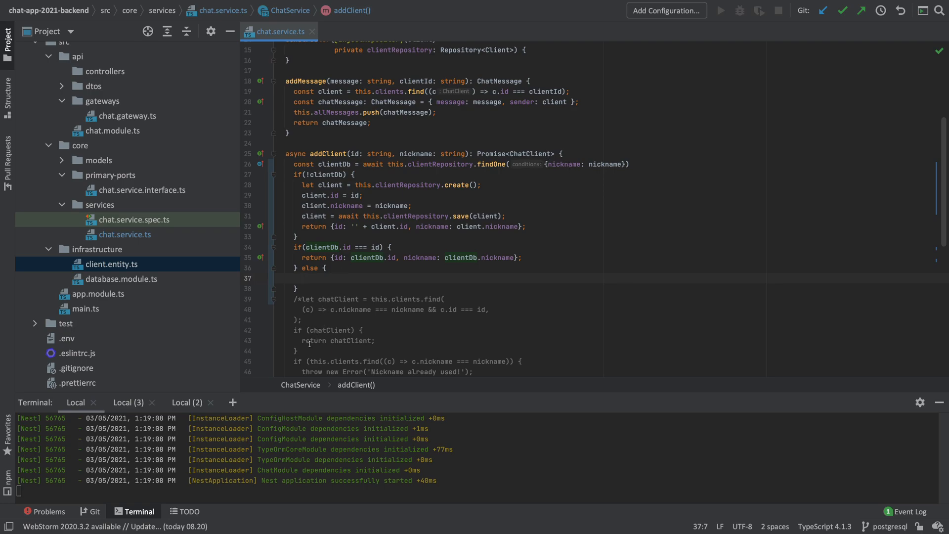
scroll("down", 3)
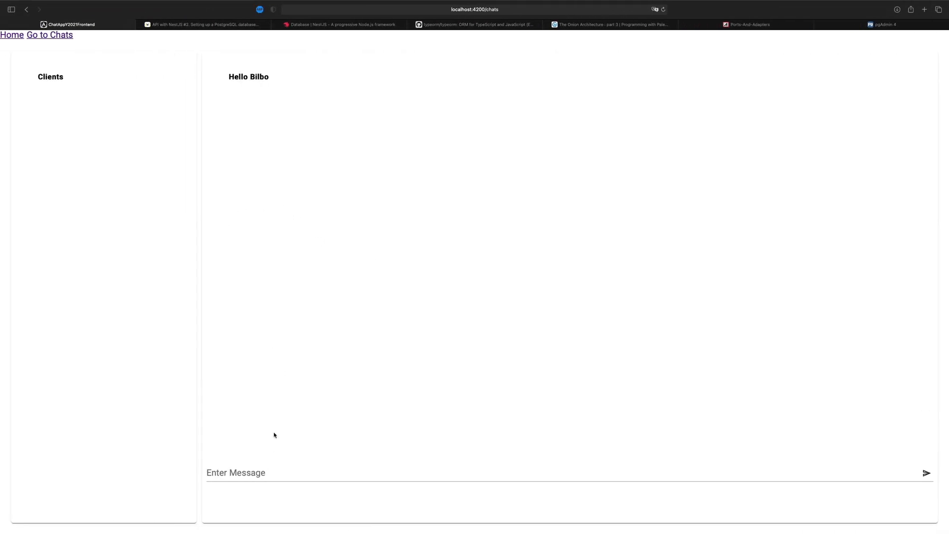
Try rejoining Chatsies as Bilbo and get the 'Nickname already used!' message.
type("B")
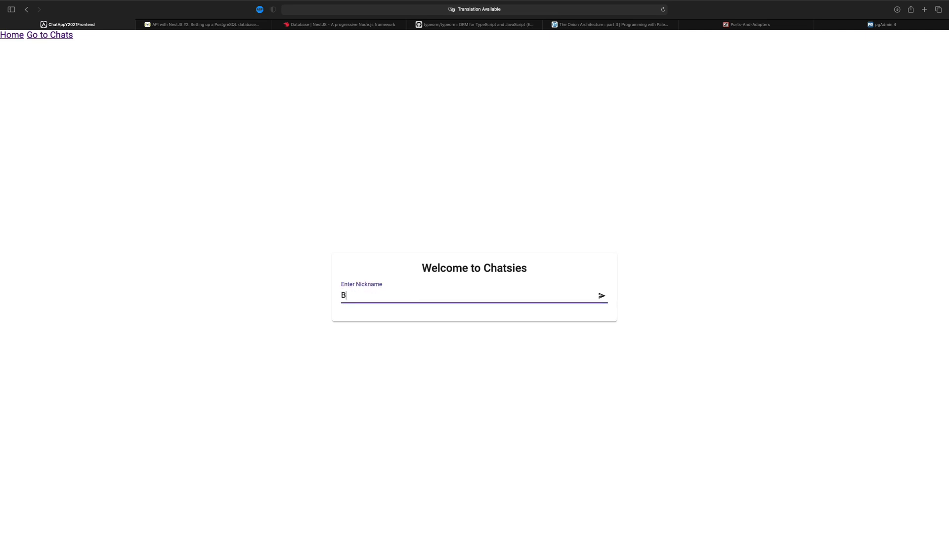
type("ilbo")
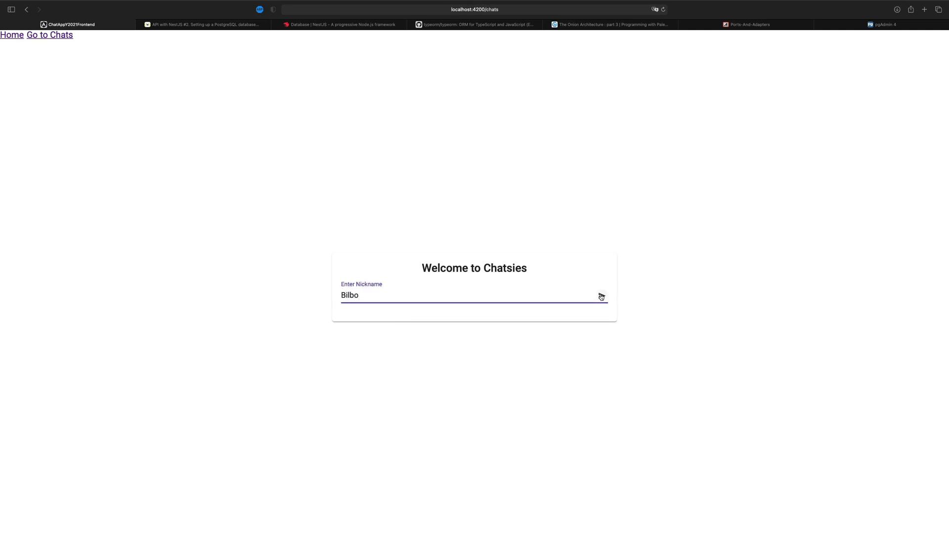
left_click(600, 296)
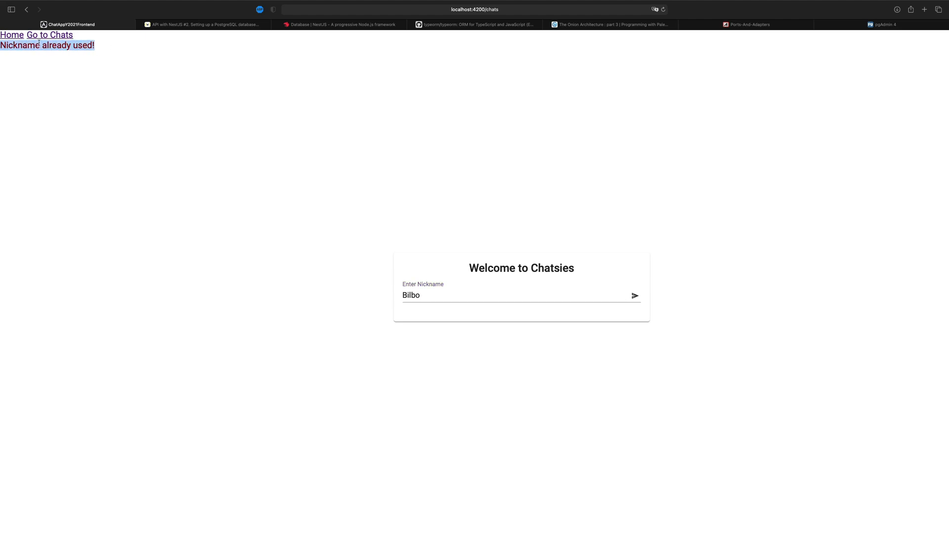
mouse_move(149, 316)
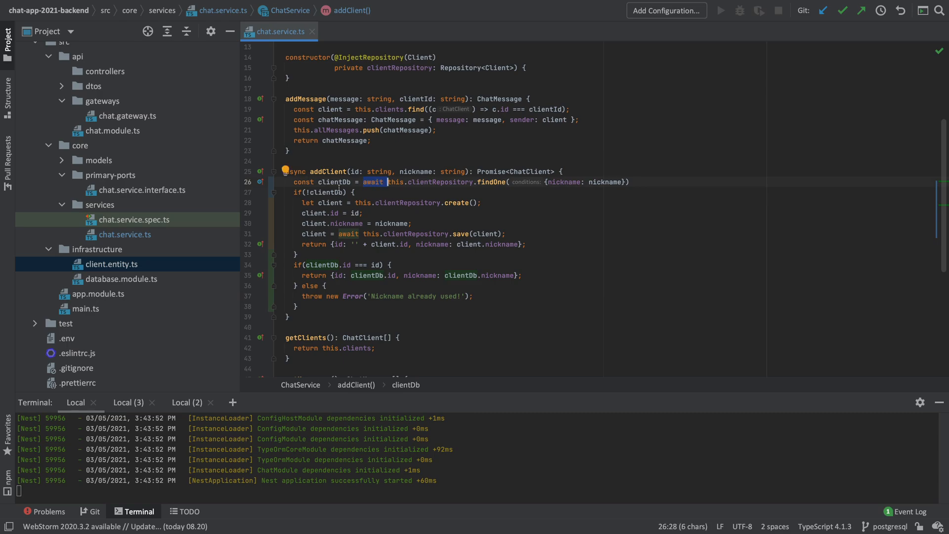
mouse_move(506, 204)
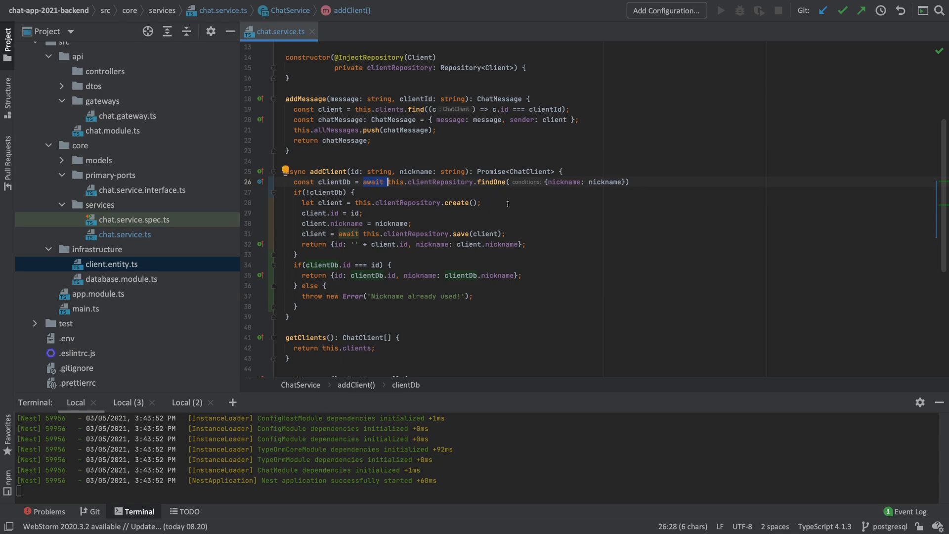
mouse_move(495, 242)
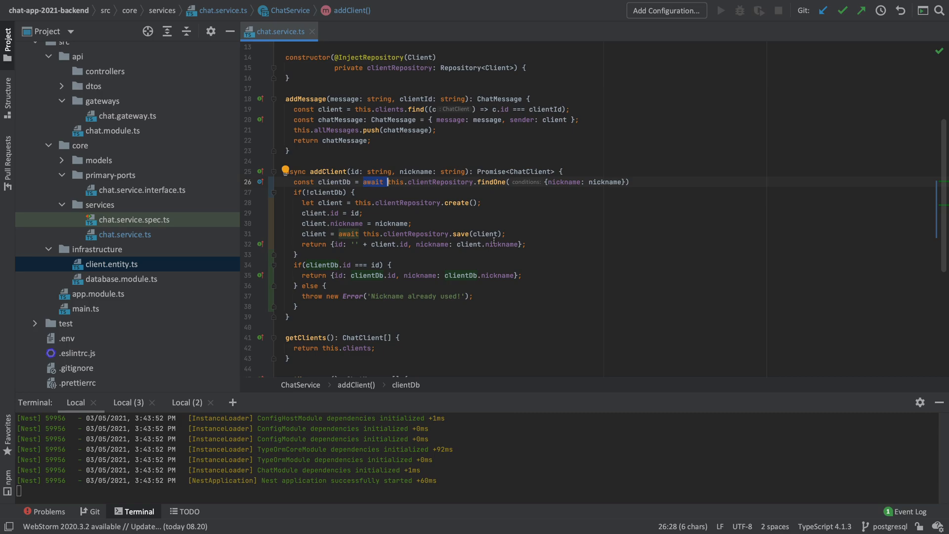